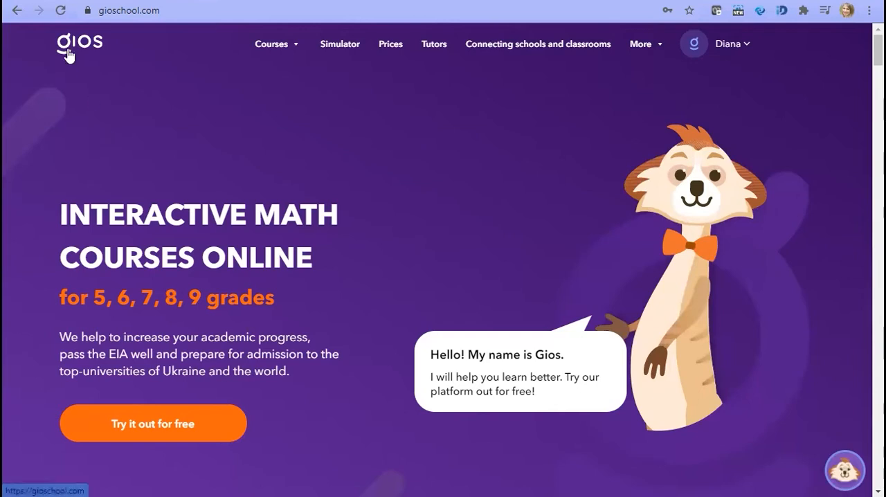
pyautogui.moveTo(756, 235)
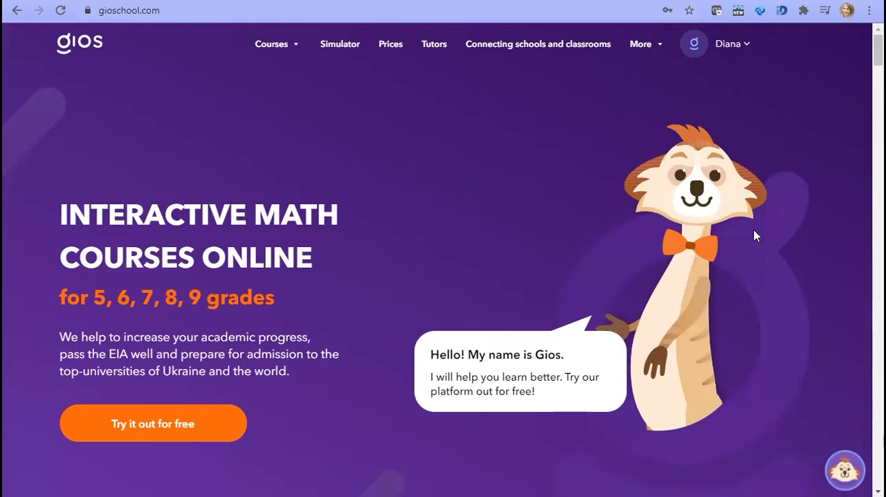
pyautogui.moveTo(145, 179)
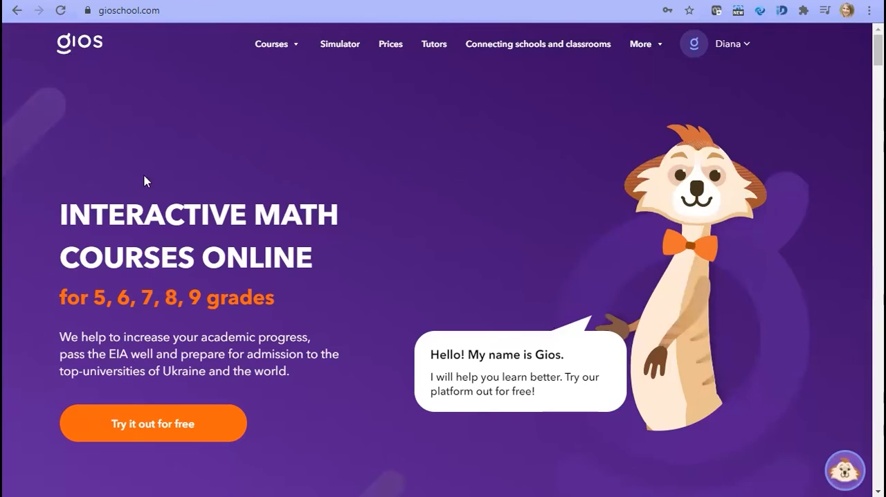
pyautogui.moveTo(304, 288)
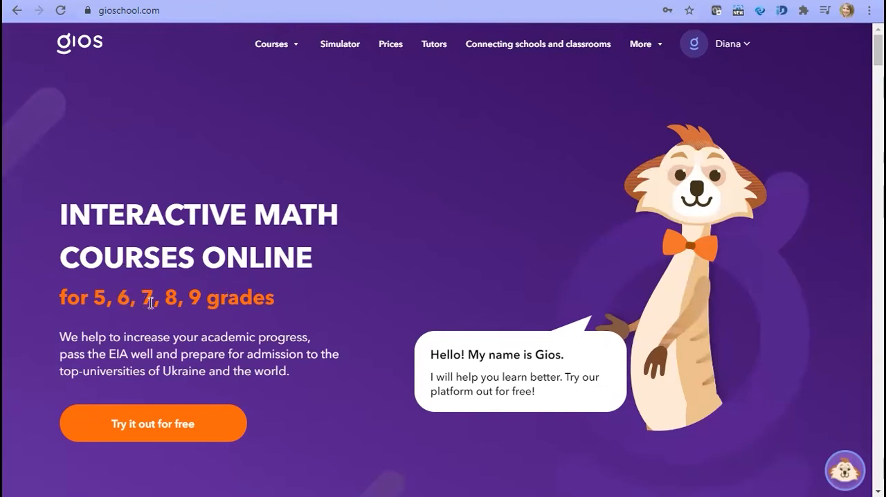
pyautogui.moveTo(228, 307)
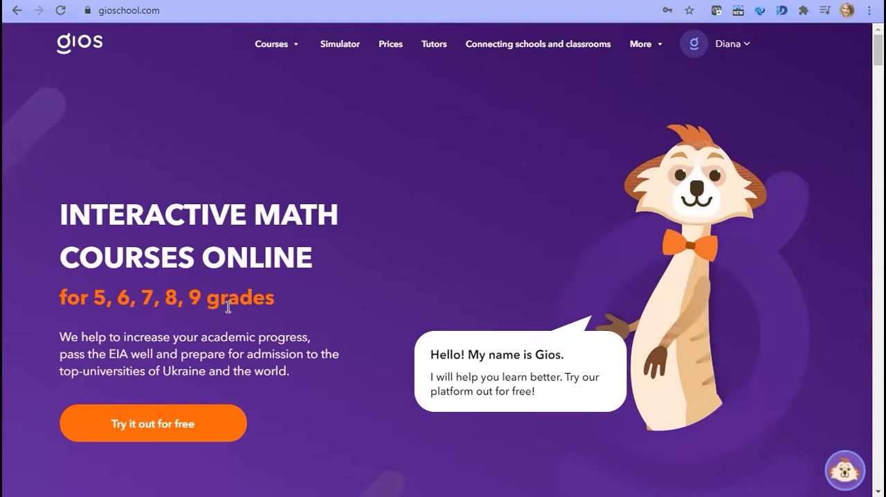
pyautogui.moveTo(717, 47)
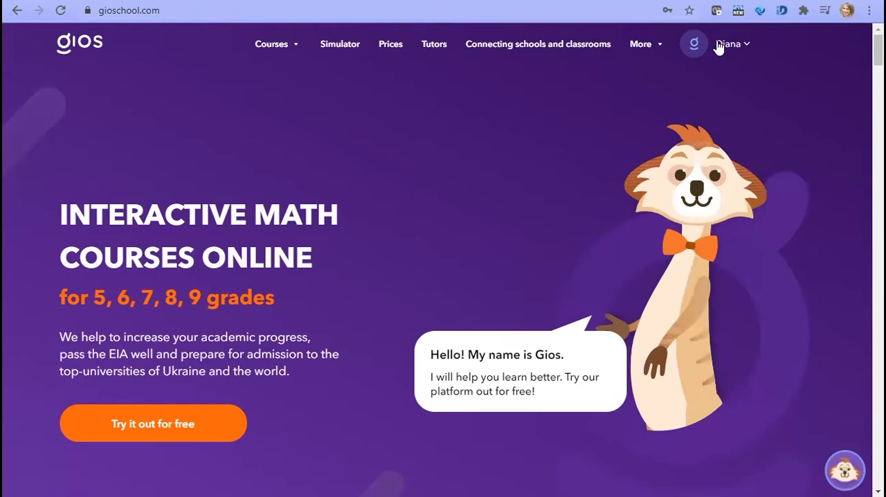
# Step: Open the Natural numbers topic from purchased courses and skip its introductory test
pyautogui.click(731, 43)
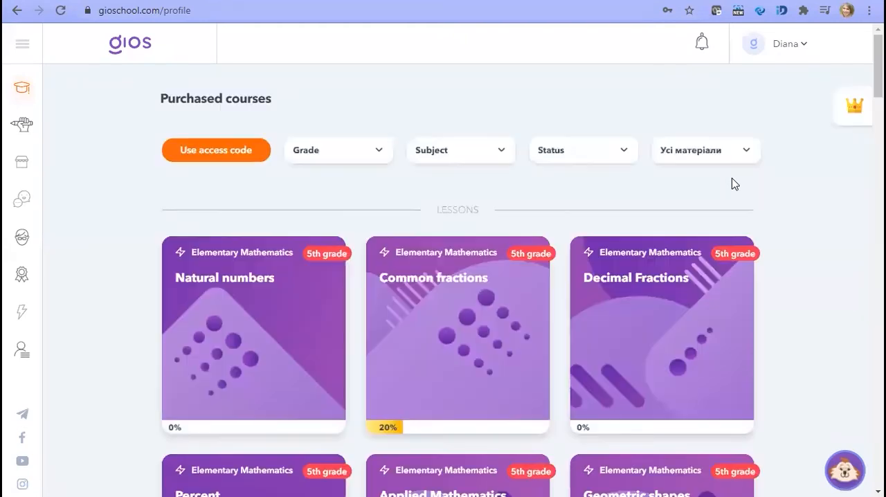
pyautogui.moveTo(457, 332)
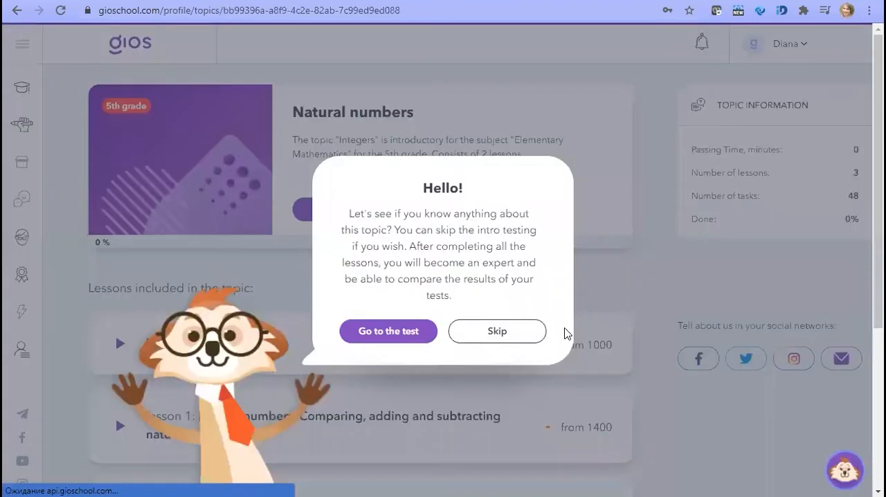
pyautogui.click(497, 330)
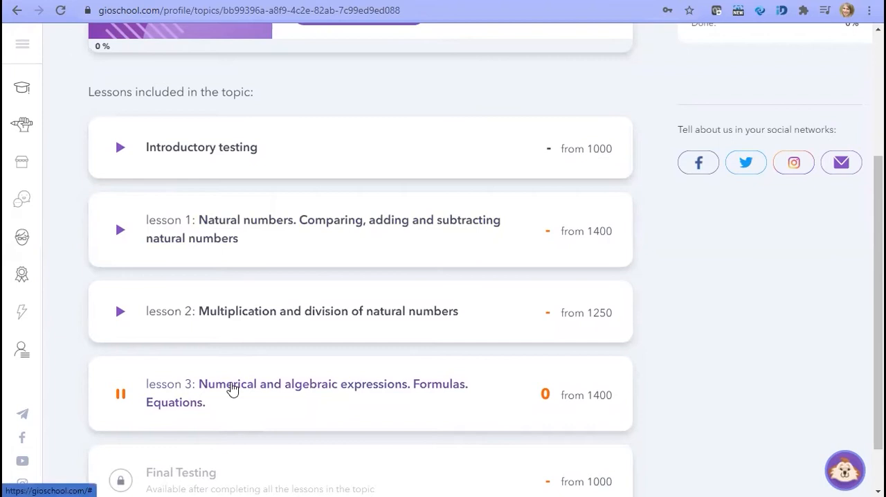
# Step: Open lesson 3 on numerical and algebraic expressions and show its progress steps list
pyautogui.click(305, 393)
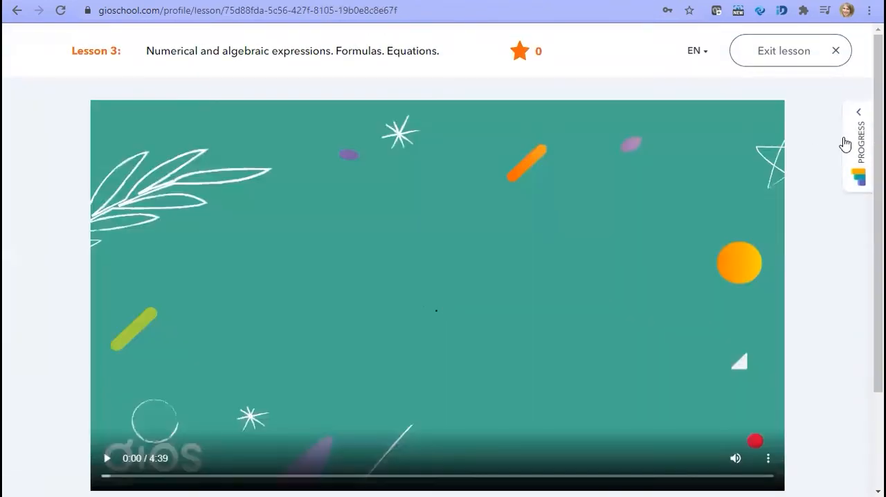
pyautogui.click(858, 141)
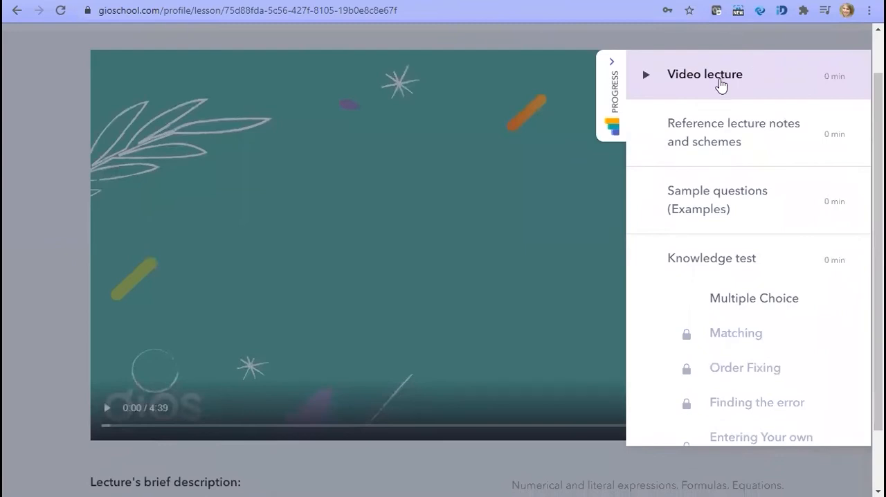
pyautogui.moveTo(742, 260)
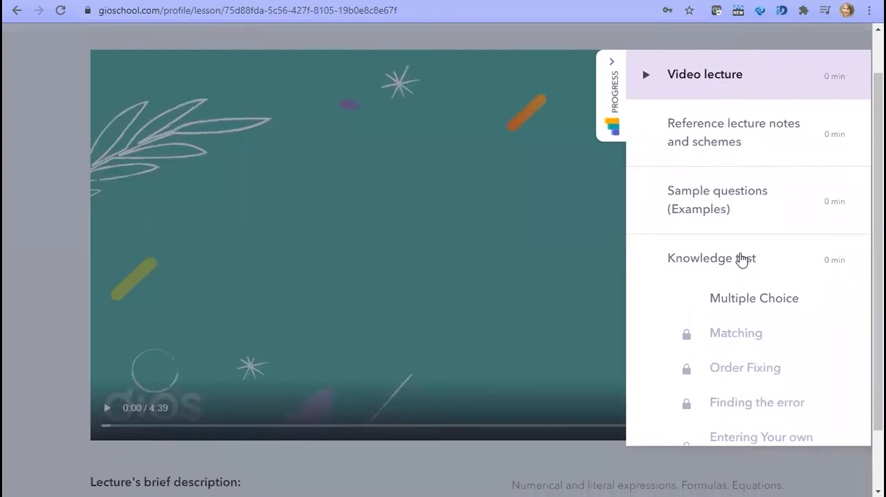
pyautogui.moveTo(685, 84)
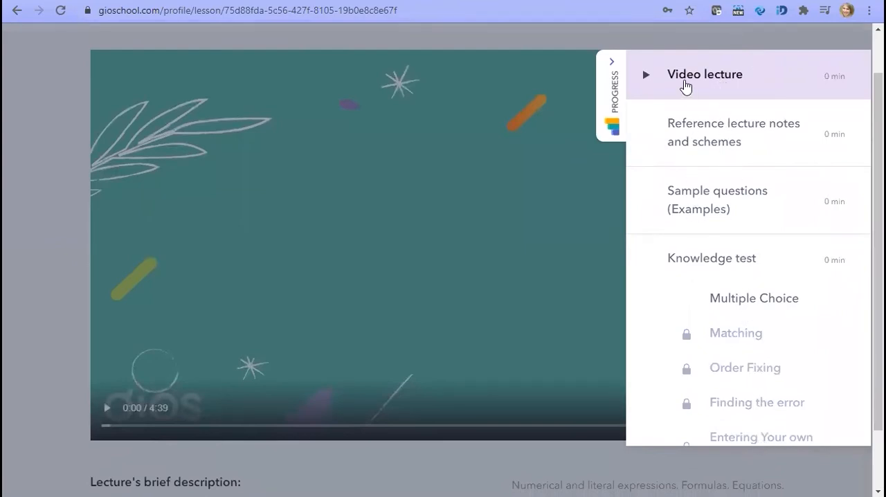
pyautogui.moveTo(702, 203)
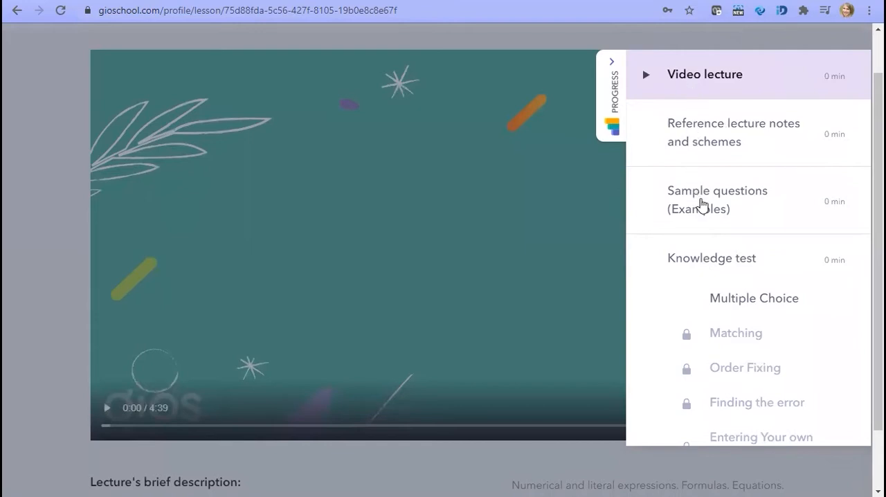
pyautogui.moveTo(690, 147)
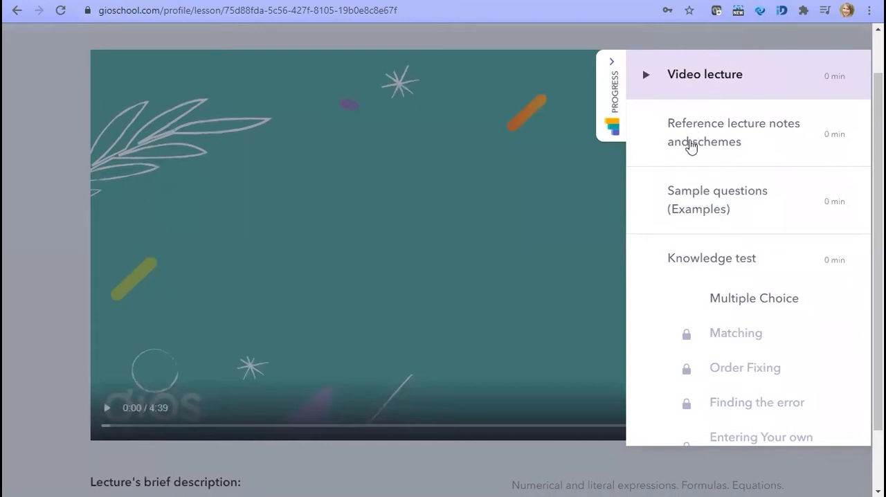
pyautogui.moveTo(686, 230)
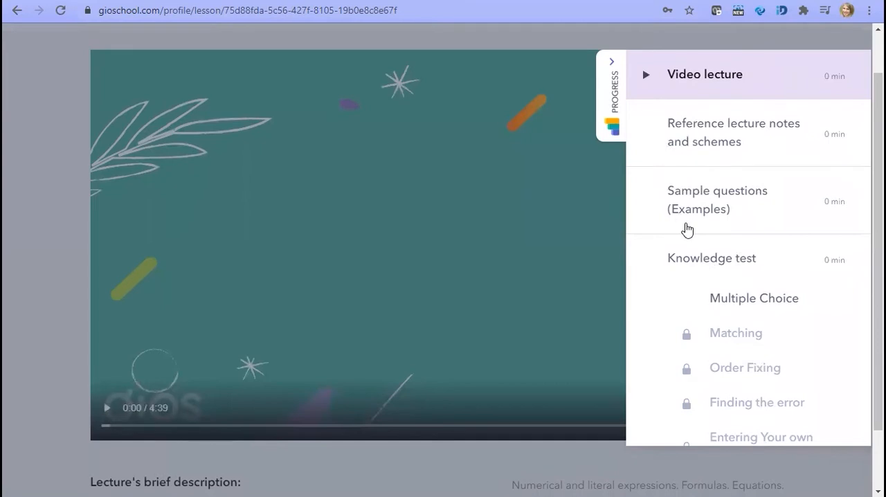
pyautogui.moveTo(716, 353)
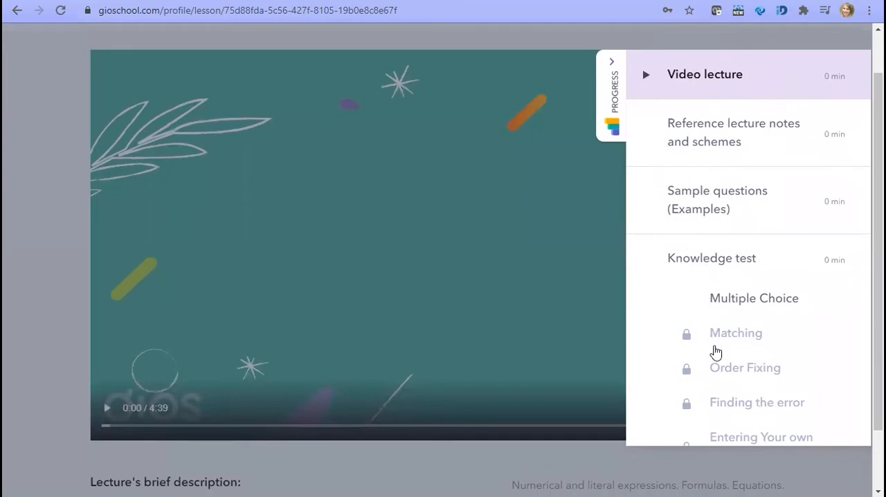
pyautogui.scroll(-3)
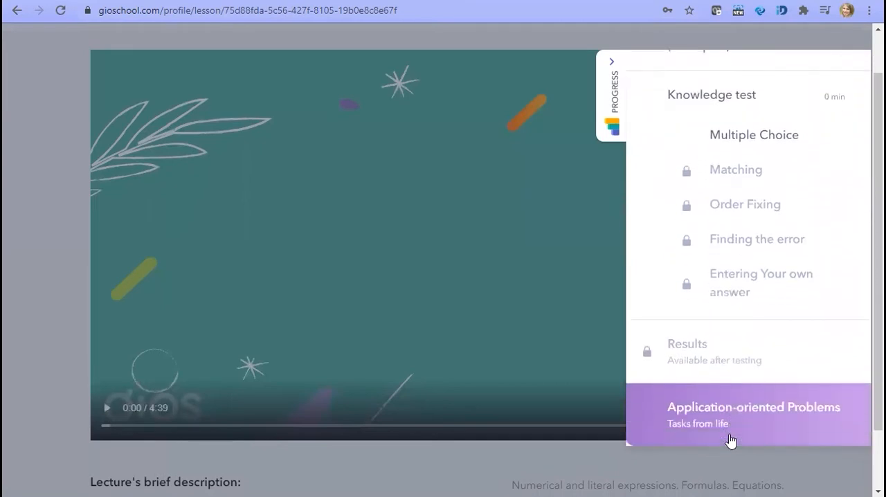
pyautogui.moveTo(721, 192)
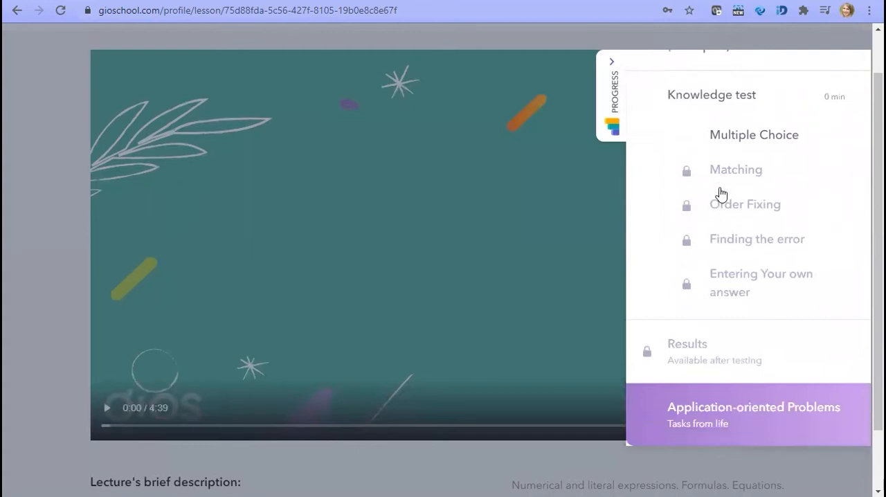
pyautogui.moveTo(746, 299)
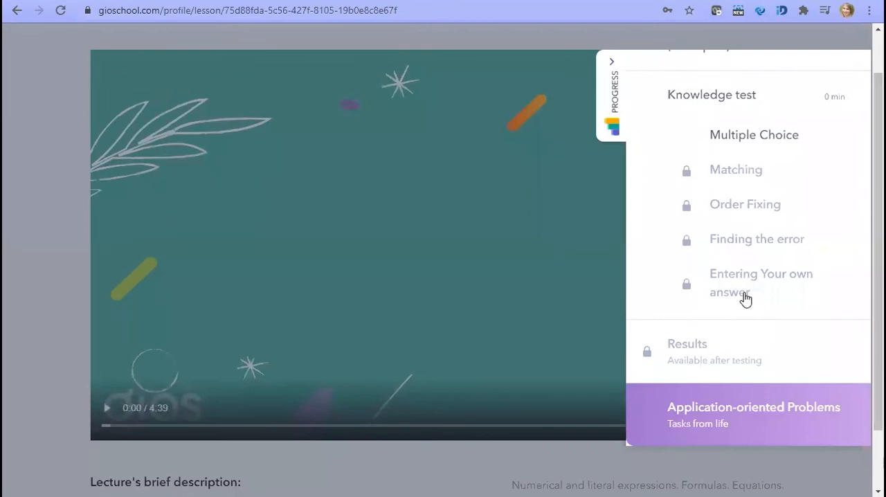
pyautogui.moveTo(740, 441)
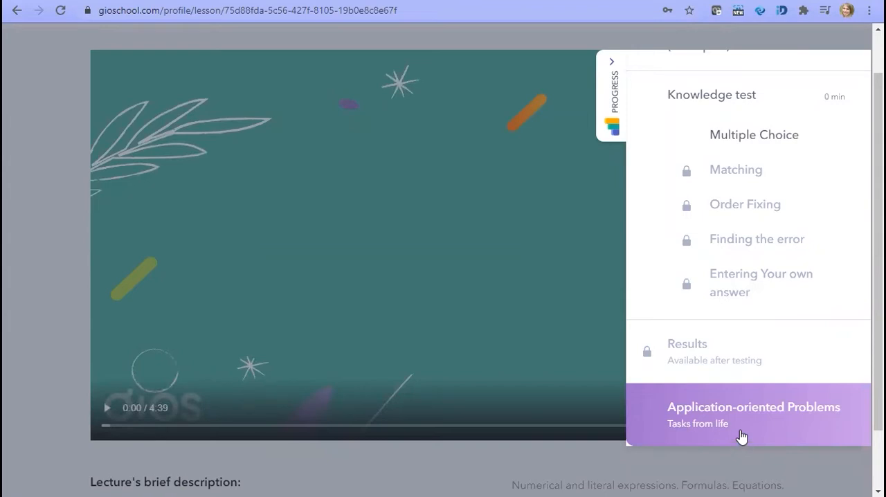
pyautogui.moveTo(16, 227)
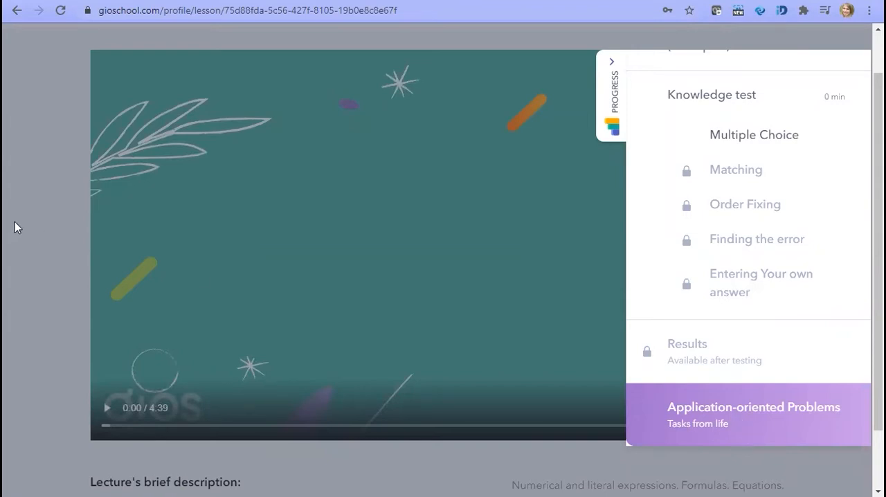
# Step: Play the video lecture from the start and pause it around 0:55
pyautogui.click(108, 407)
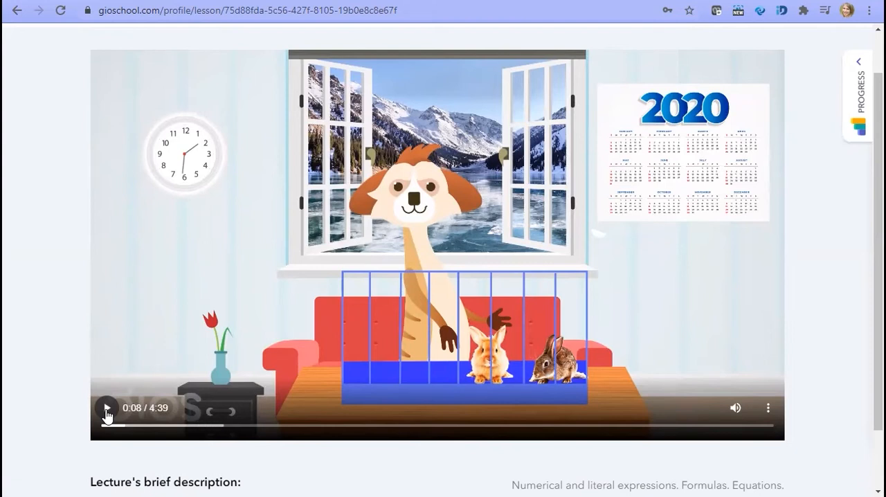
pyautogui.click(107, 407)
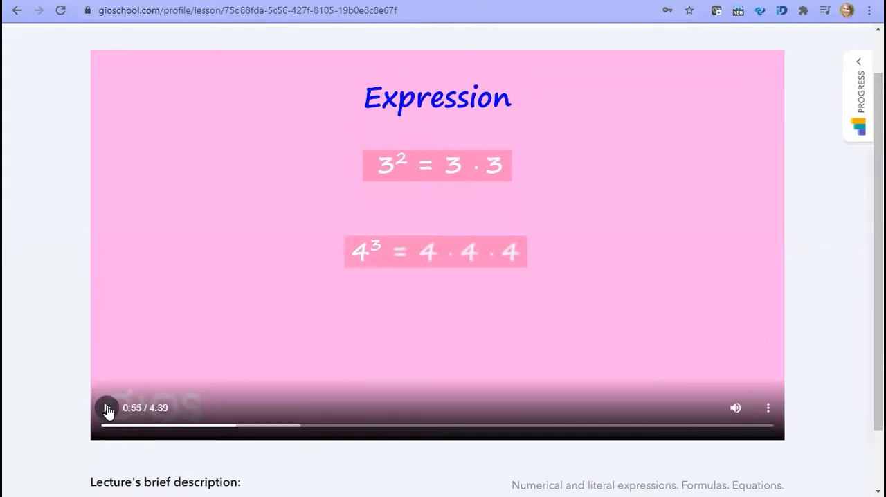
pyautogui.click(108, 407)
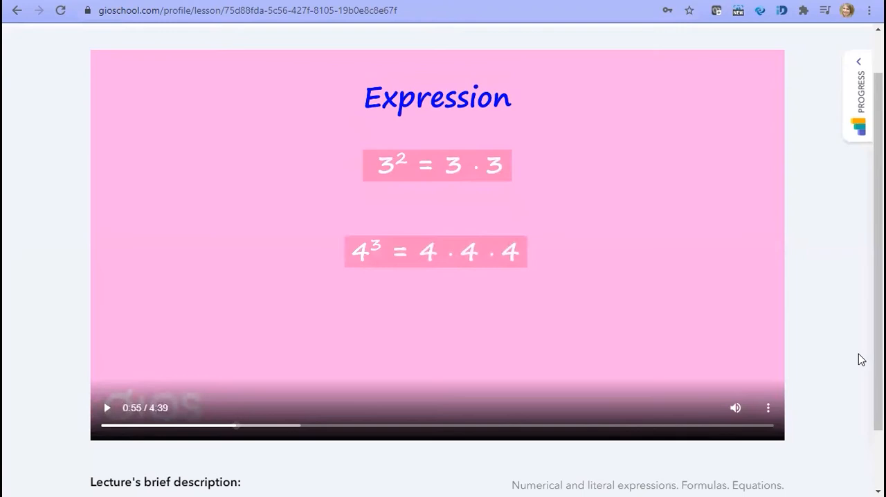
# Step: Mark the video lecture step completed and dismiss the extra life notice
pyautogui.scroll(-3)
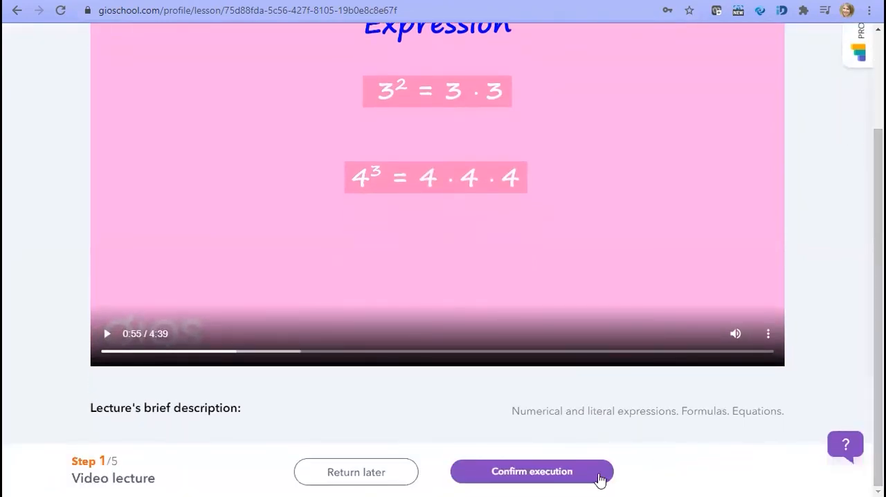
pyautogui.click(531, 470)
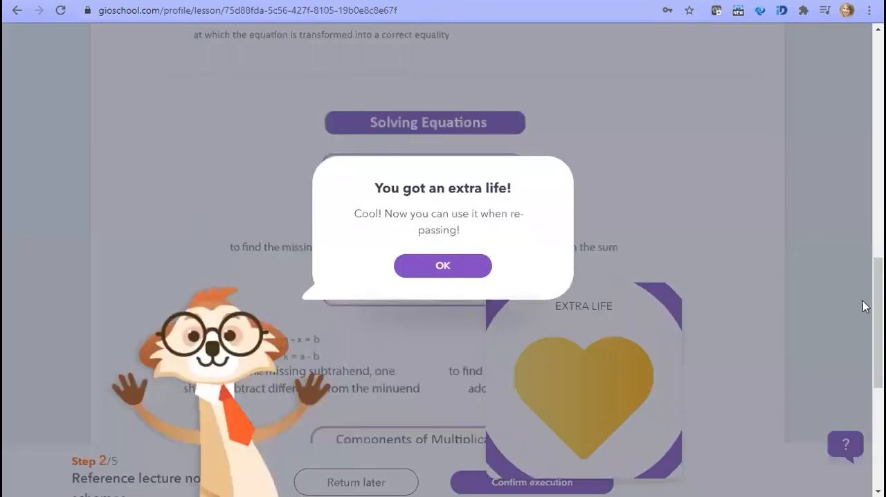
pyautogui.click(443, 266)
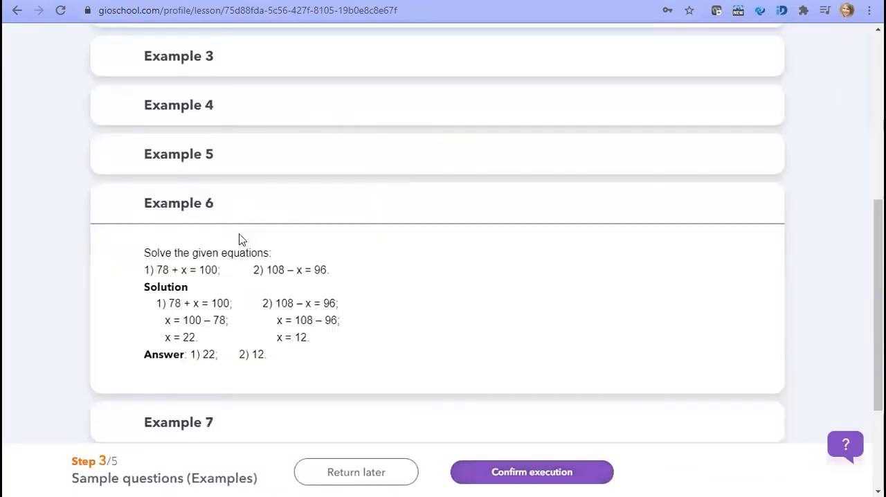
pyautogui.scroll(-3)
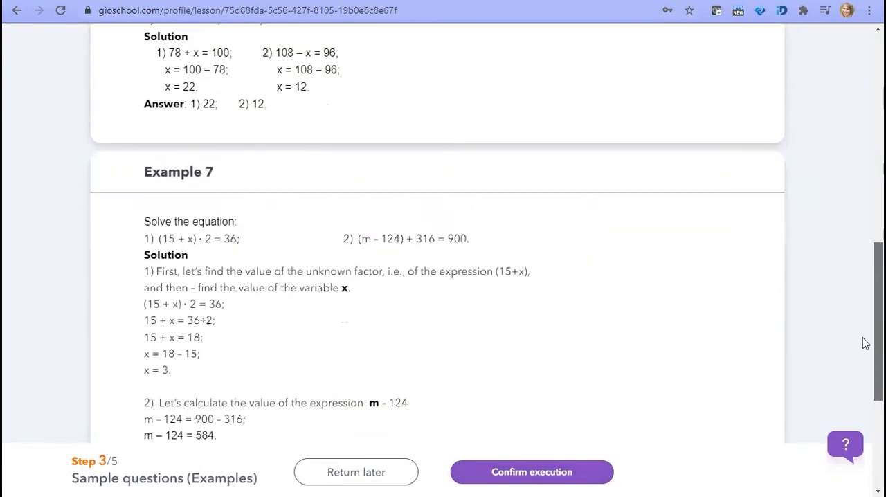
pyautogui.scroll(3)
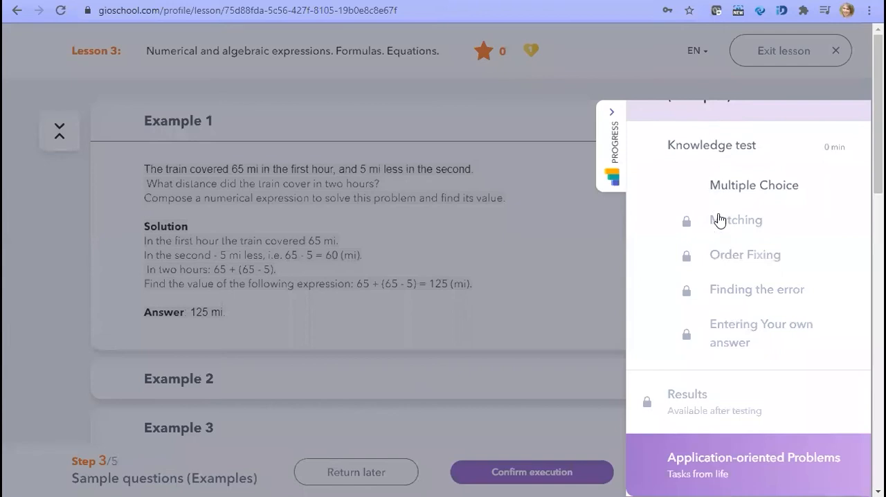
# Step: Close the progress panel and confirm the examples step as finished
pyautogui.click(612, 111)
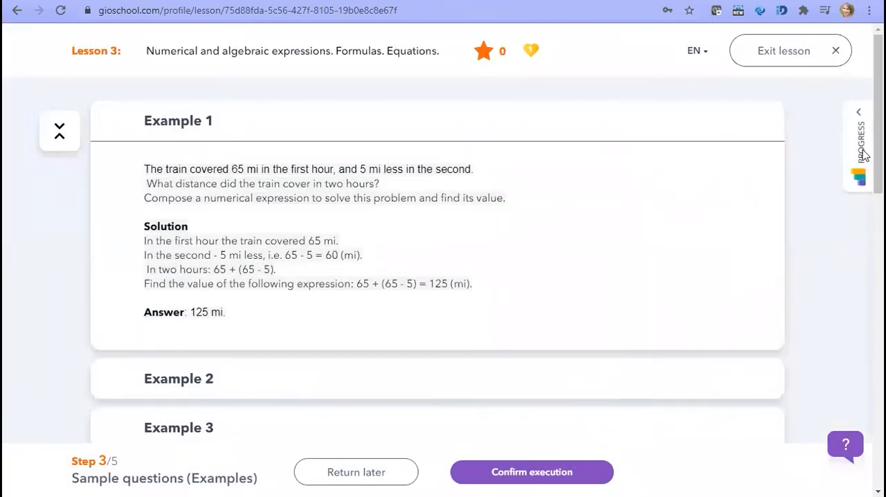
pyautogui.scroll(-3)
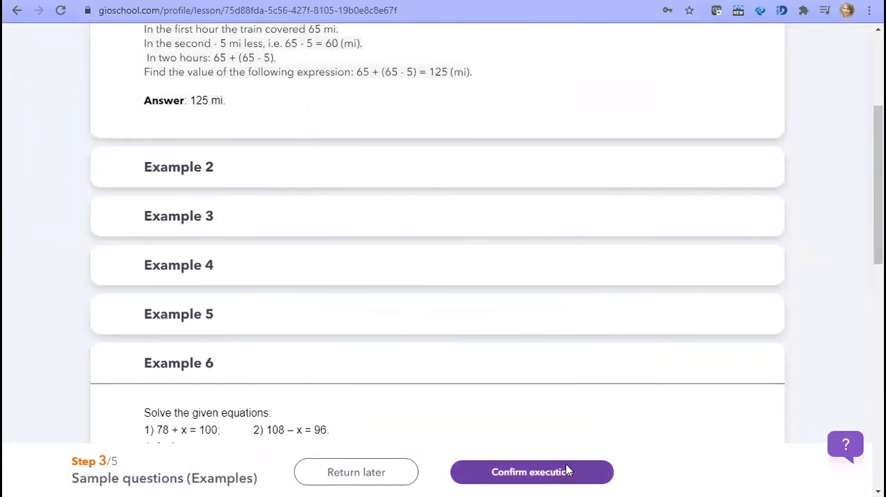
pyautogui.click(531, 470)
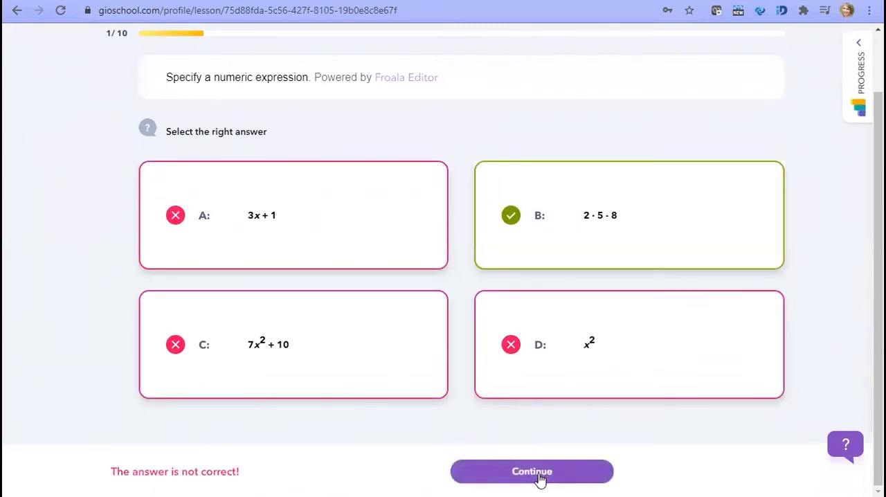
# Step: Continue past the test question and look over the Lesson 1 Common fractions results
pyautogui.click(531, 471)
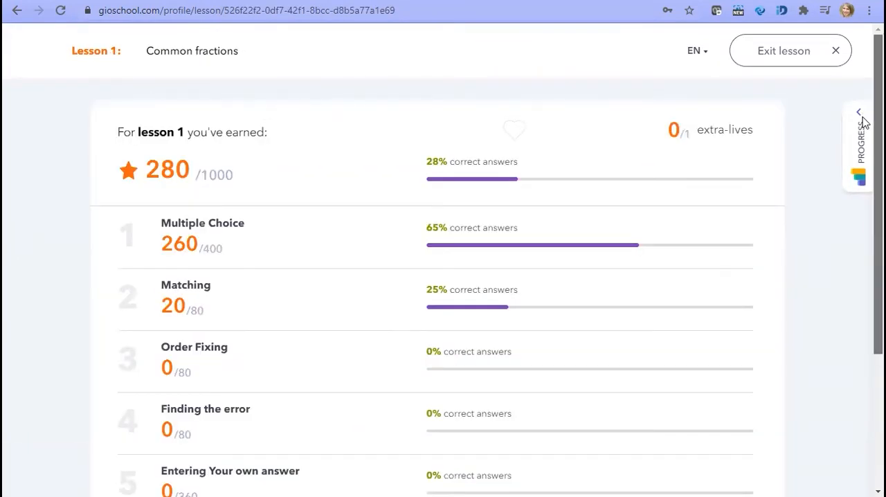
pyautogui.scroll(-3)
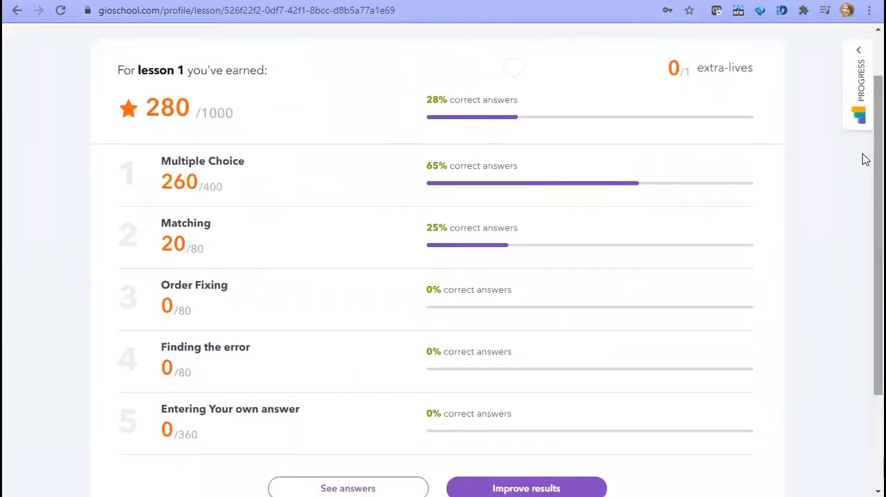
pyautogui.moveTo(305, 282)
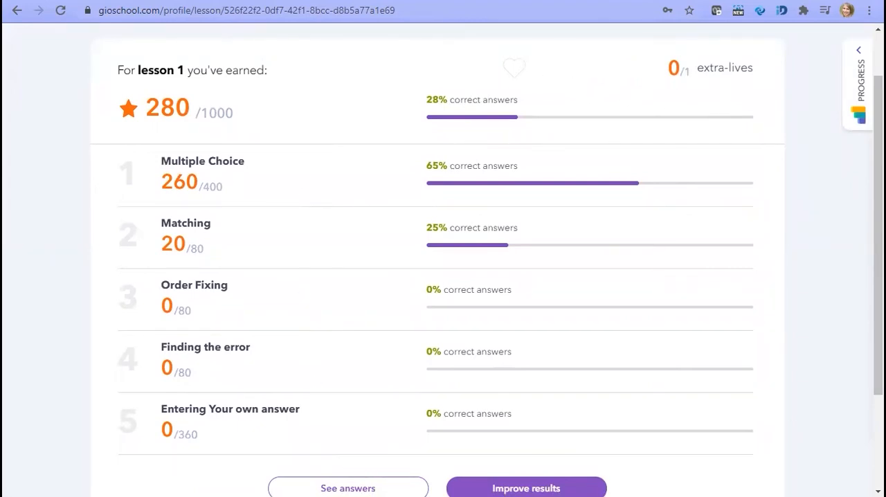
pyautogui.scroll(-3)
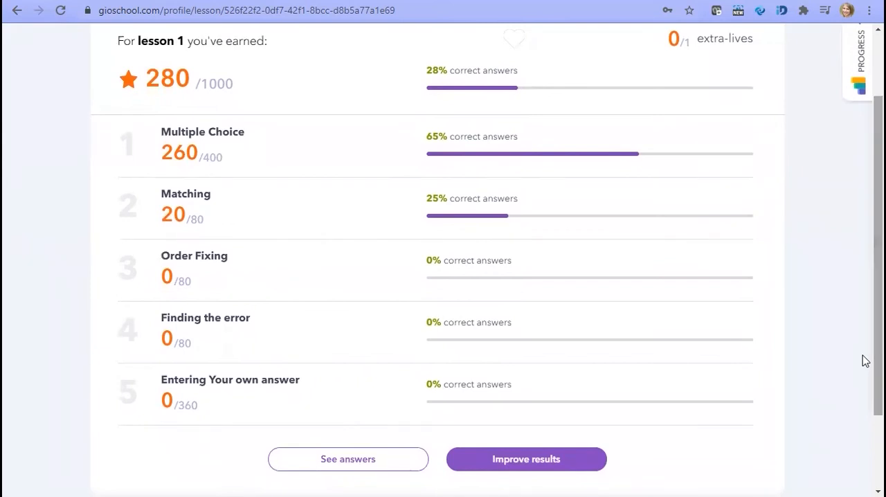
pyautogui.moveTo(321, 459)
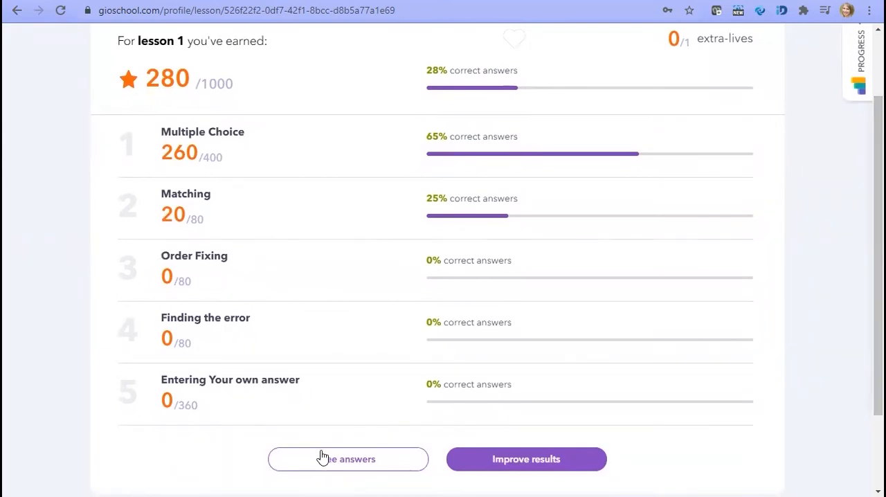
# Step: Review the answered questions, step to the next one, then exit the lesson
pyautogui.click(347, 460)
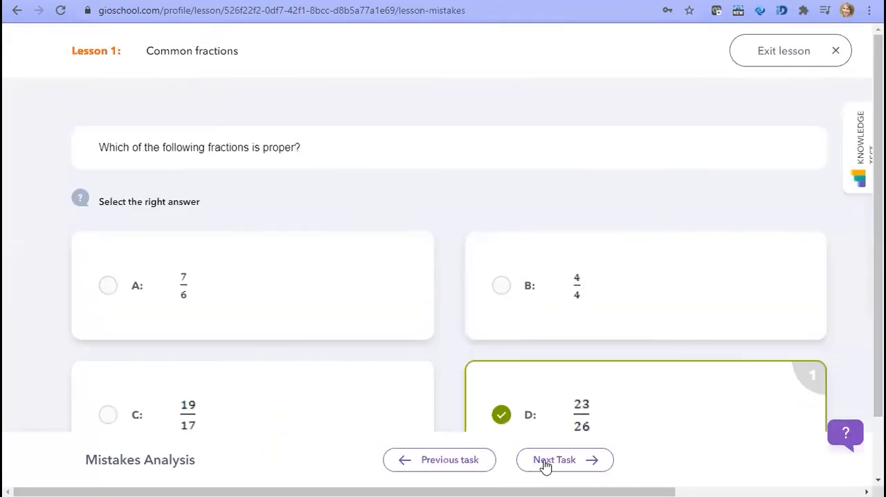
pyautogui.click(565, 460)
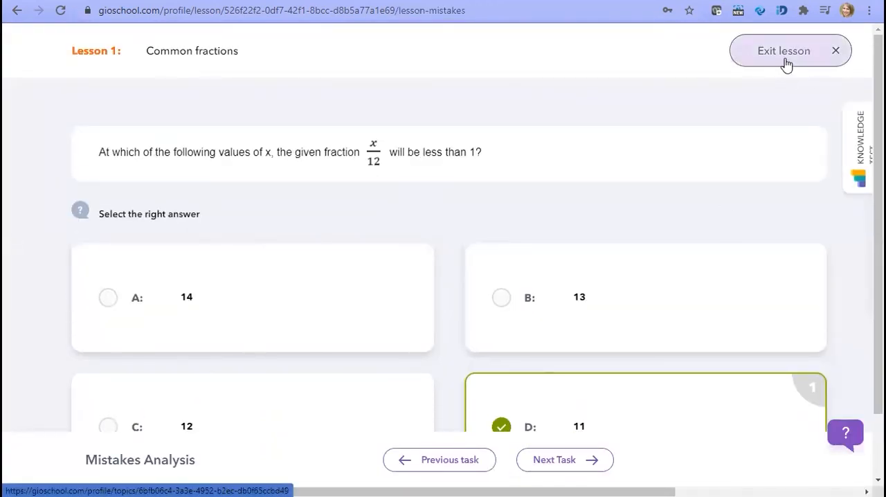
pyautogui.click(784, 50)
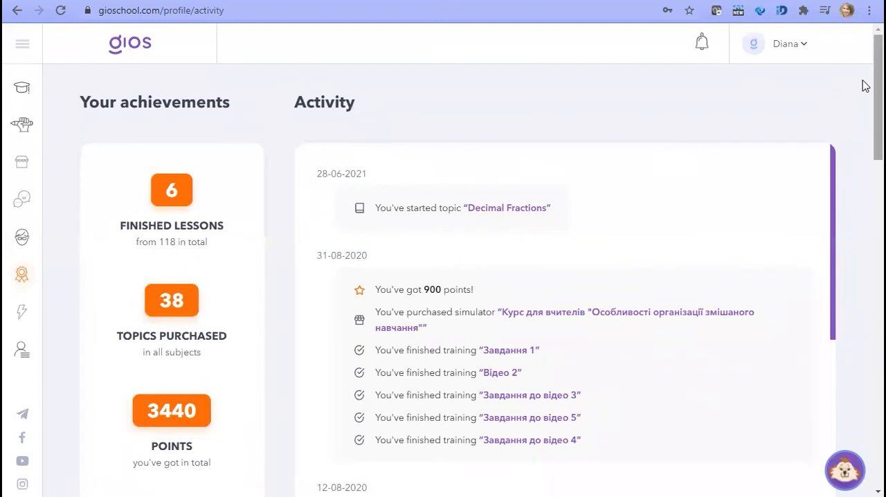
# Step: Scroll the activity page past achievements down to the My badges section
pyautogui.scroll(-3)
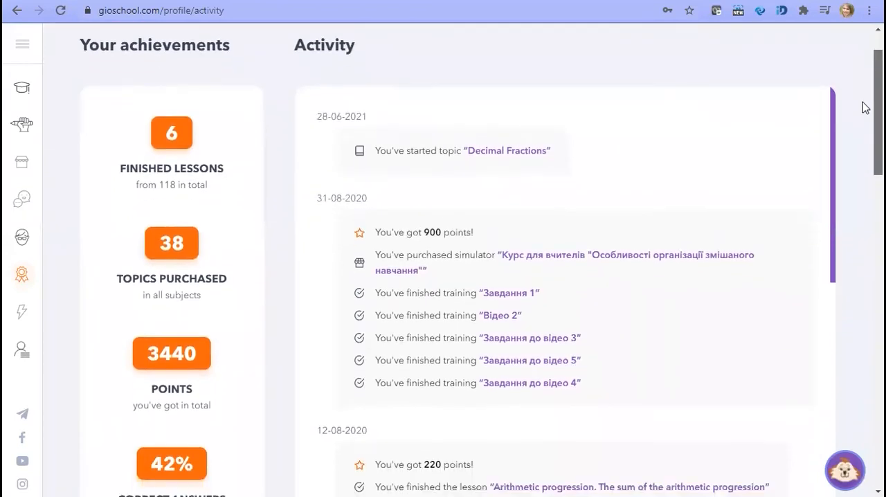
pyautogui.scroll(-3)
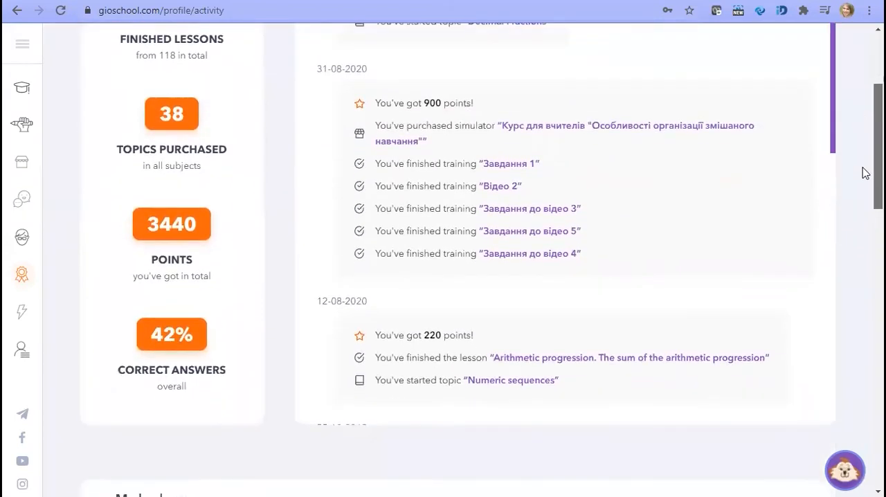
pyautogui.scroll(-3)
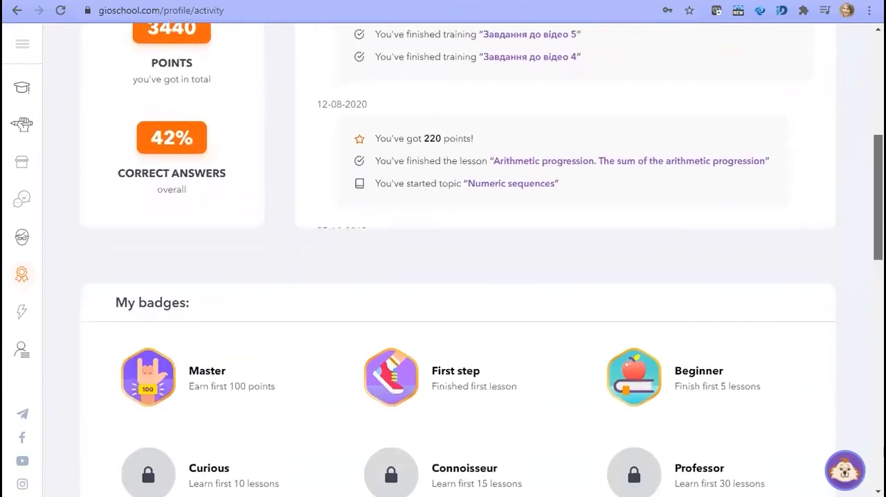
pyautogui.scroll(-3)
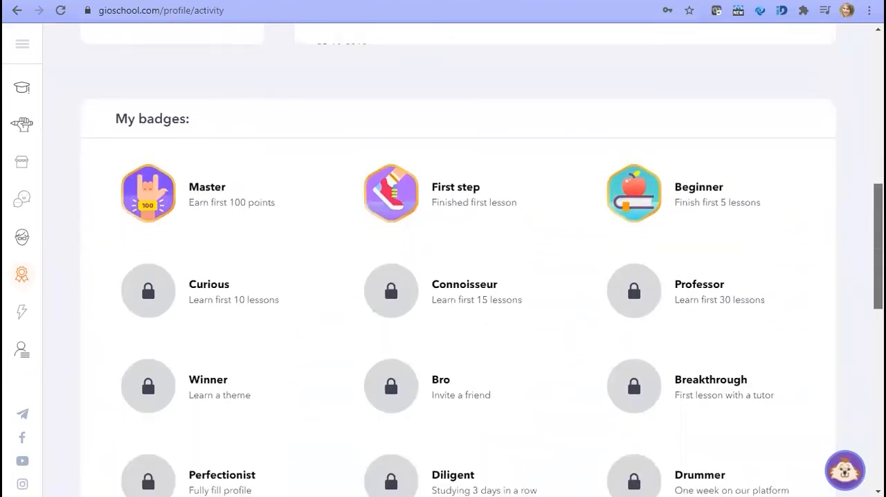
pyautogui.scroll(-3)
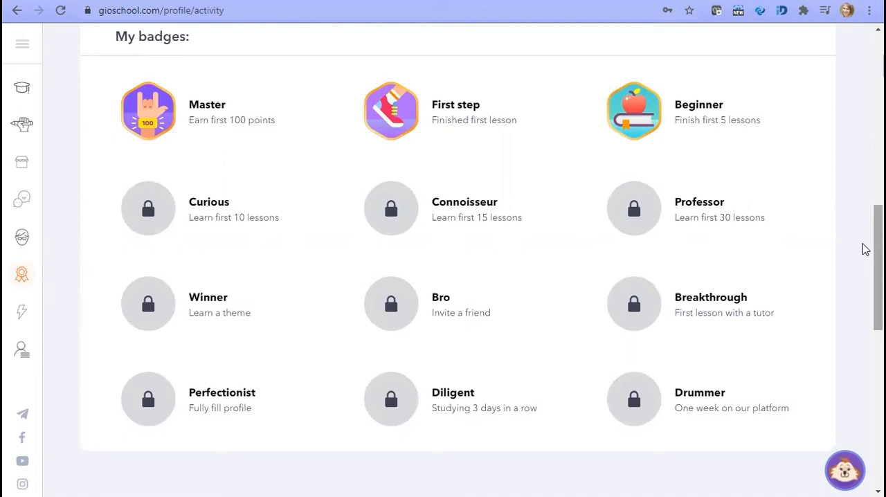
pyautogui.scroll(-3)
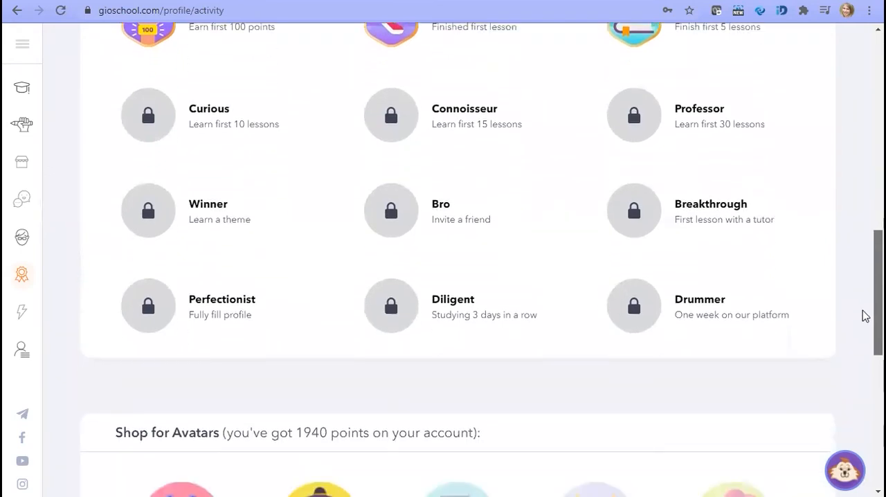
# Step: Buy the blue cat avatar for 1000 points and set it as the profile avatar
pyautogui.scroll(-3)
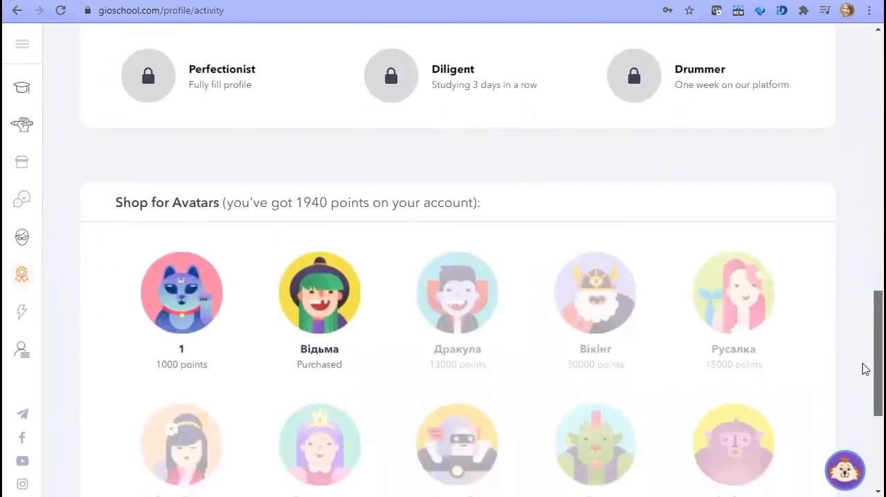
pyautogui.scroll(-3)
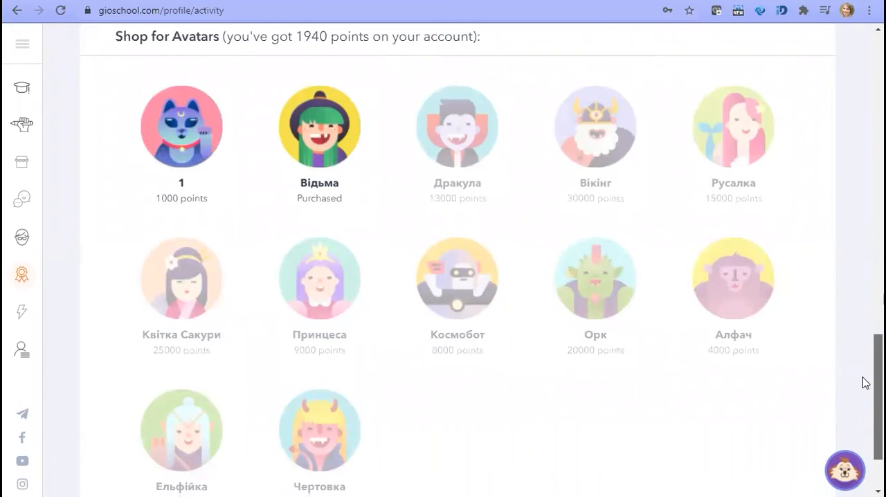
pyautogui.scroll(-3)
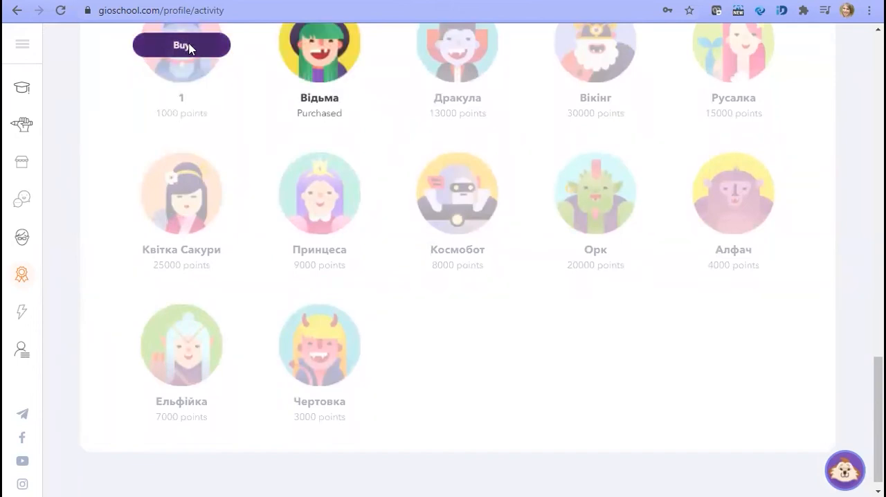
pyautogui.click(181, 45)
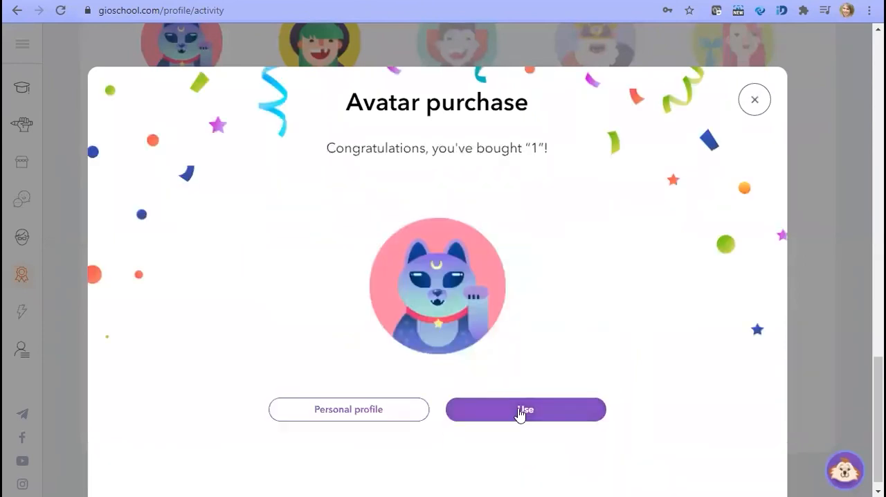
pyautogui.moveTo(83, 335)
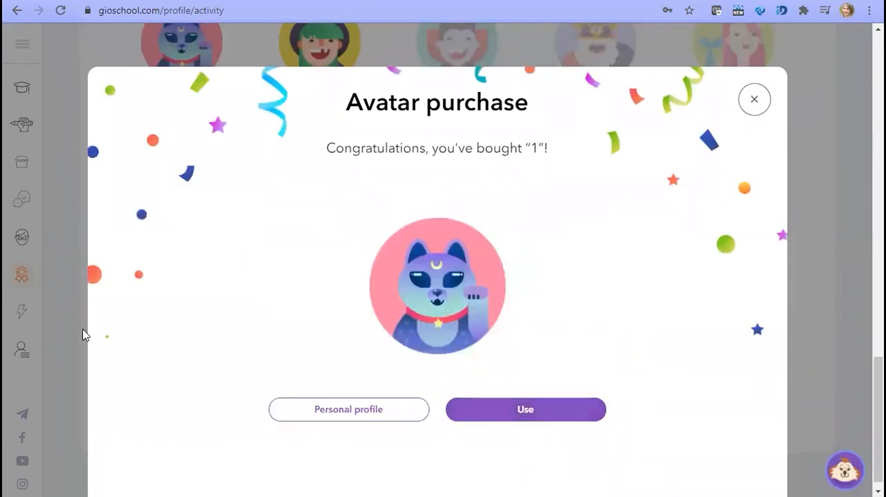
pyautogui.click(753, 100)
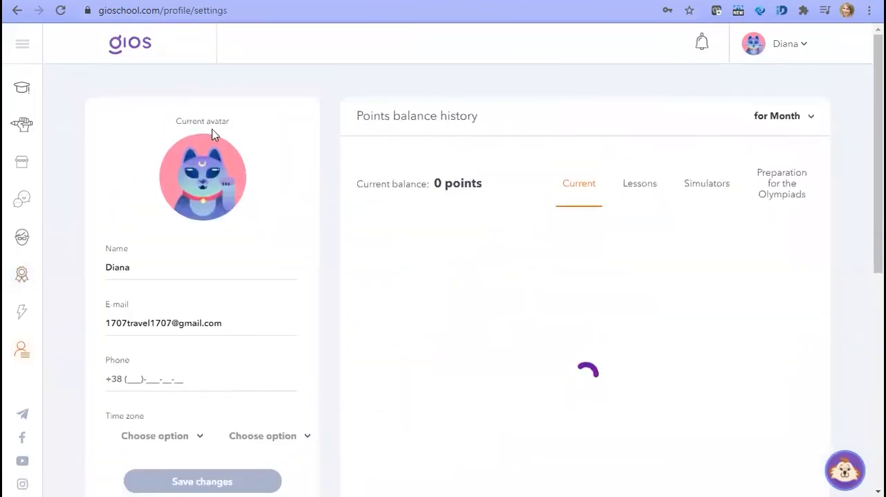
pyautogui.moveTo(219, 199)
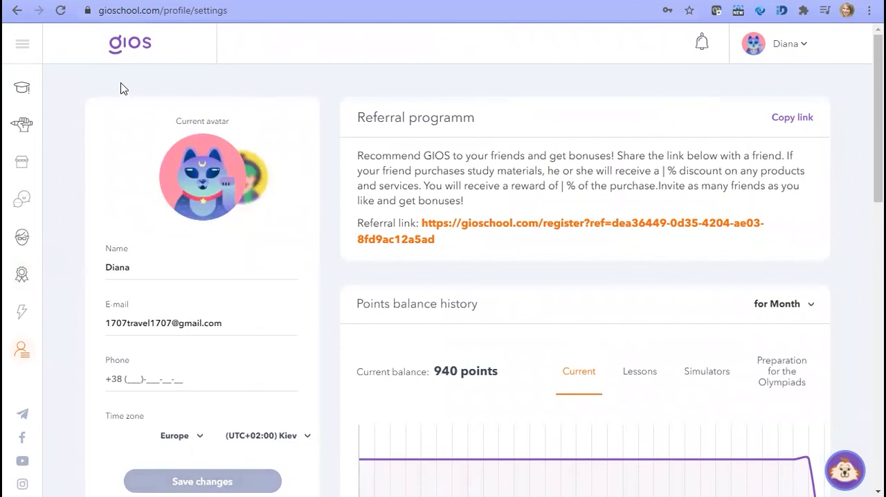
# Step: Return from profile settings to the purchased courses page
pyautogui.click(22, 88)
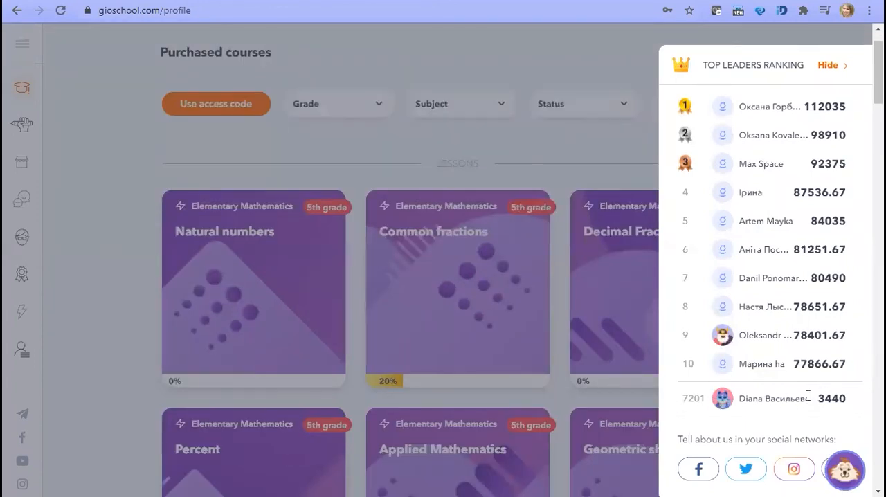
pyautogui.moveTo(731, 402)
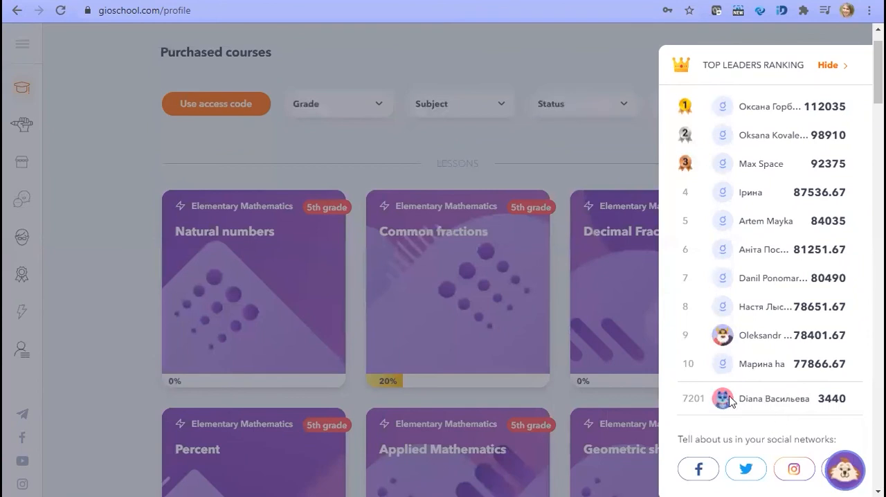
pyautogui.moveTo(86, 299)
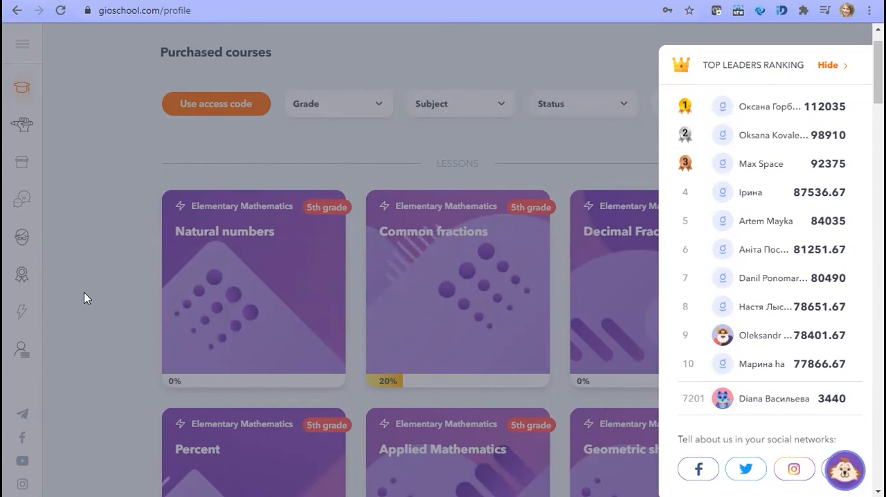
# Step: Hide the top leaders ranking panel to show the purchased courses fully
pyautogui.click(828, 64)
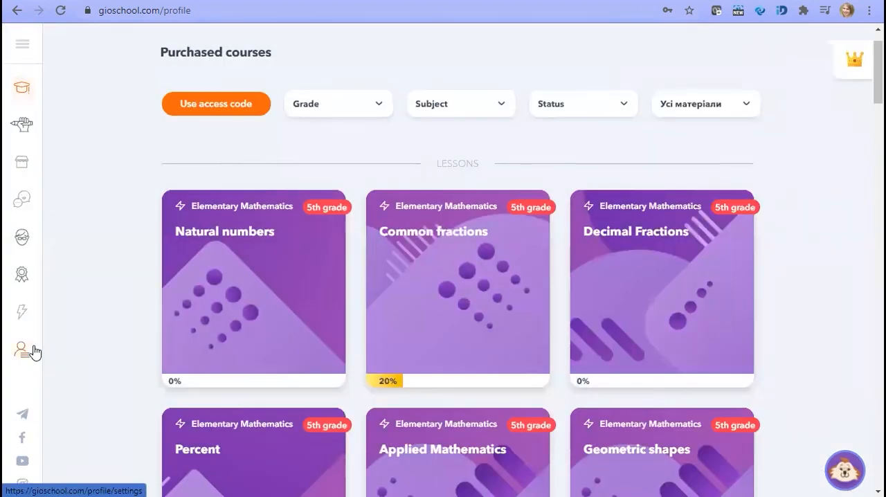